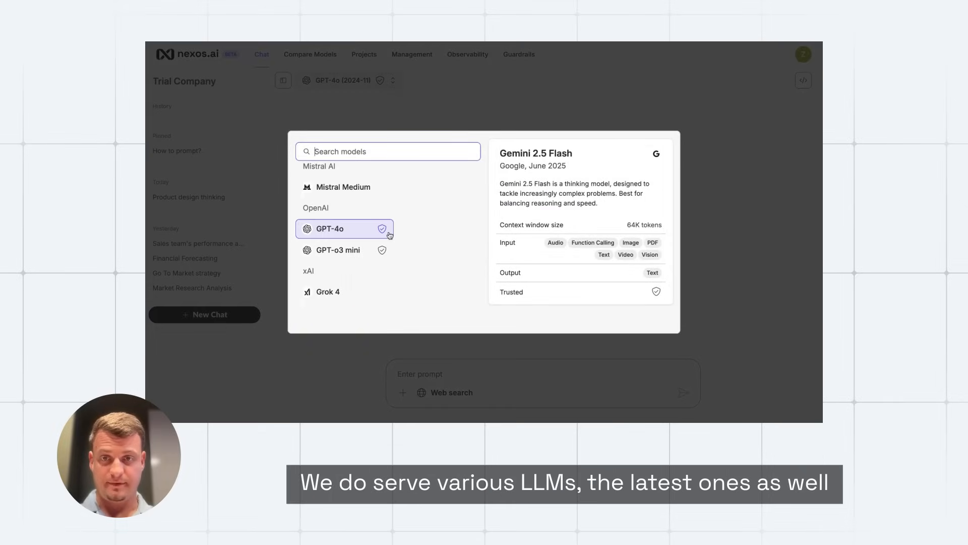
pyautogui.moveTo(337, 249)
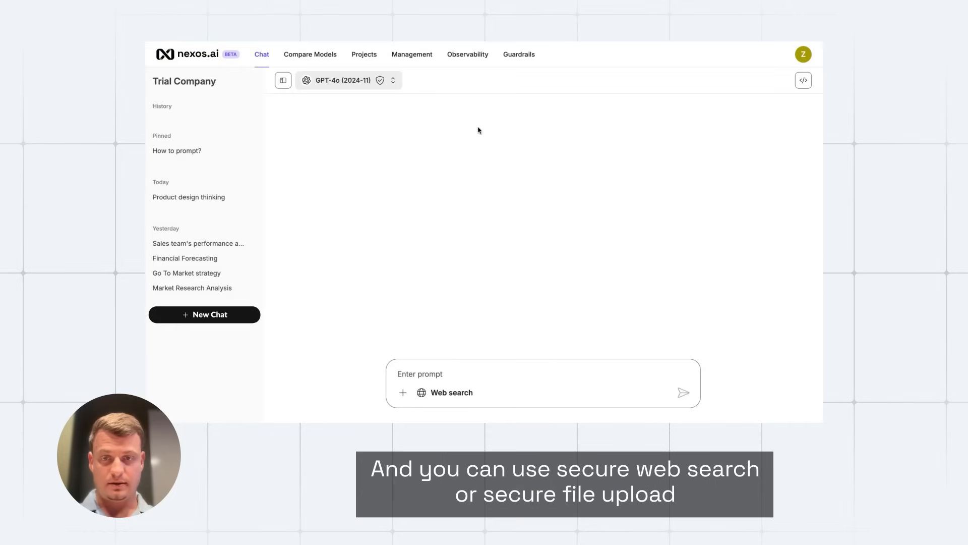
# - Send 'How to write well structured product docs?' to GPT-4o and read the streaming answer
pyautogui.click(403, 392)
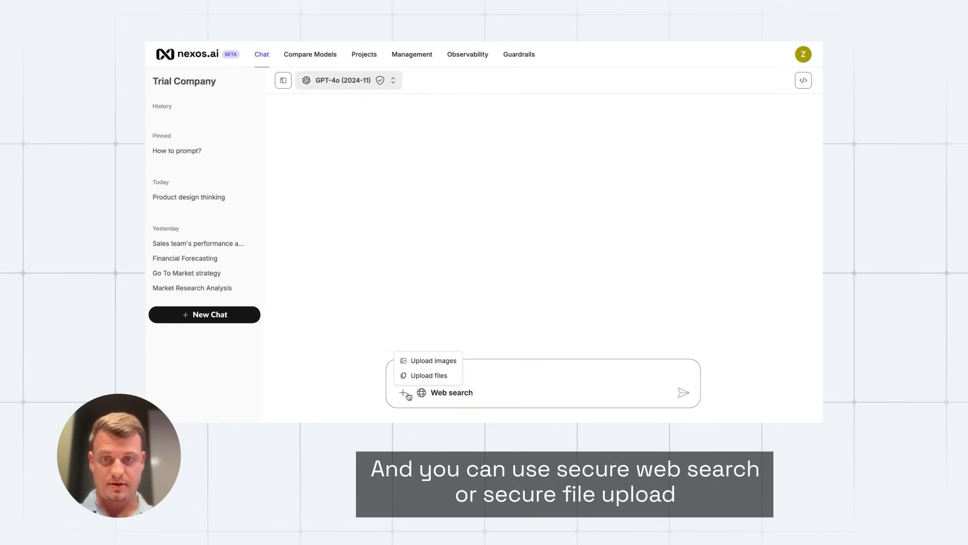
pyautogui.write('How to write well structured product docs?')
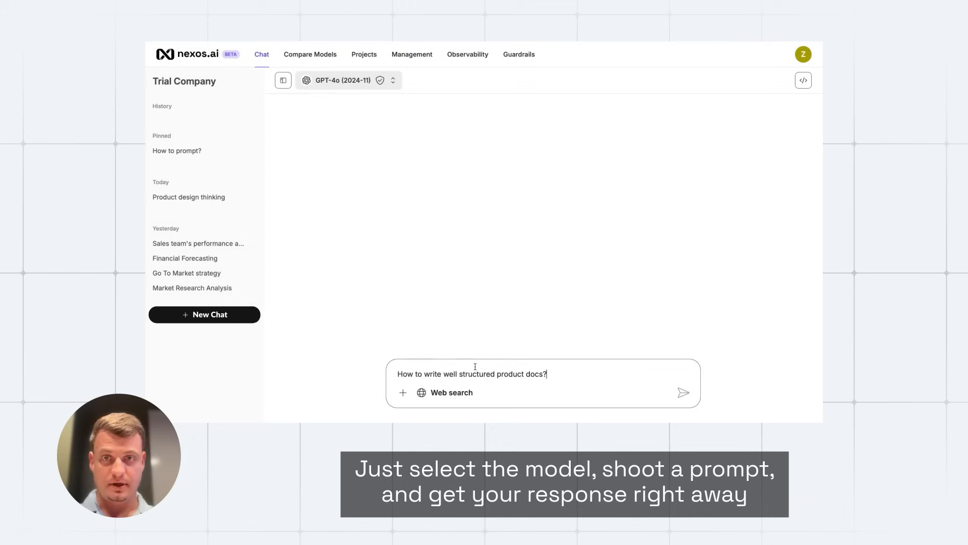
pyautogui.click(683, 392)
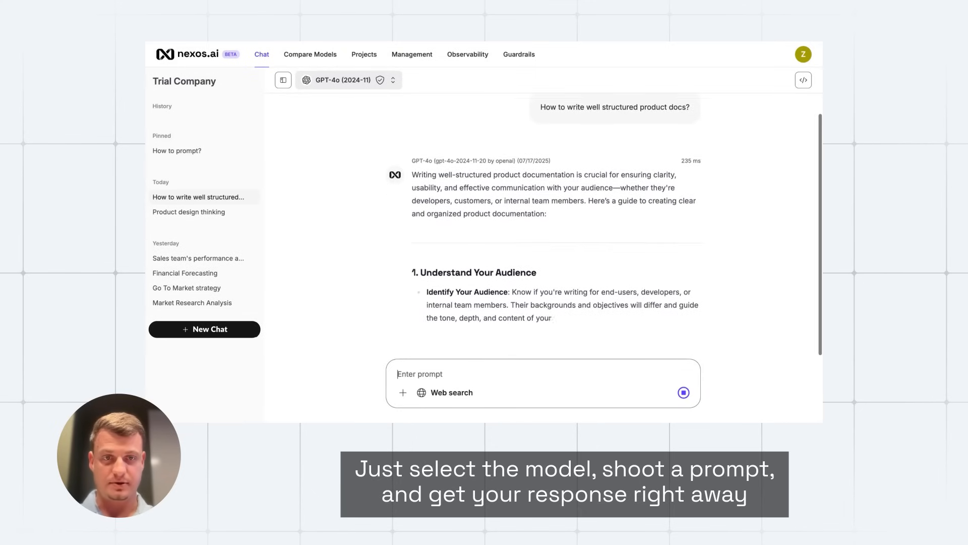
pyautogui.scroll(-3)
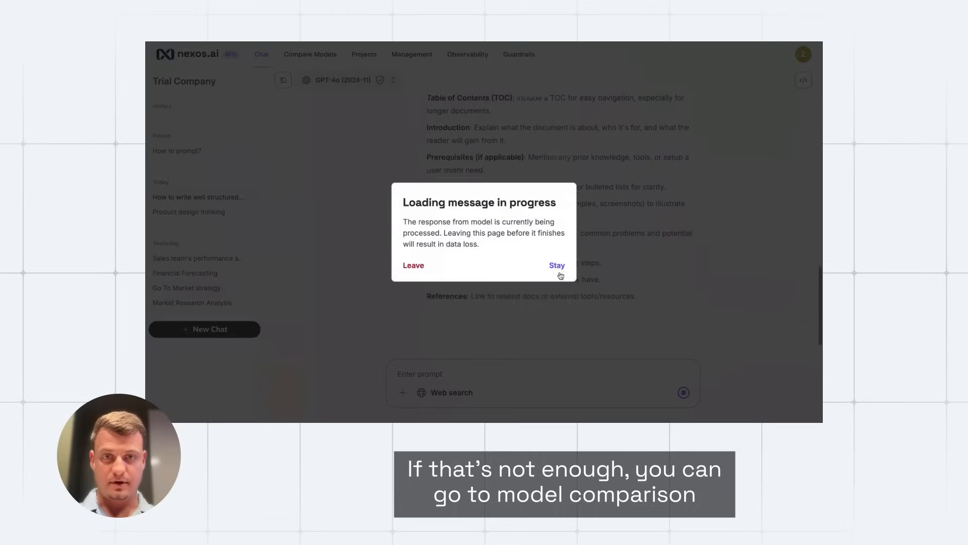
# - Start a side-by-side comparison of Claude 4 Sonnet, Mistral Medium and GPT-4o on the product-docs question
pyautogui.click(413, 265)
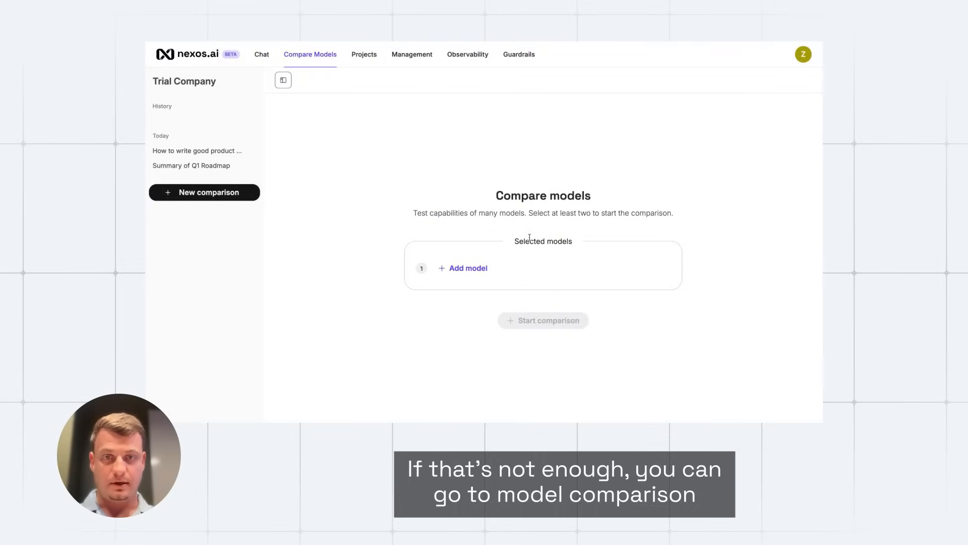
pyautogui.click(463, 267)
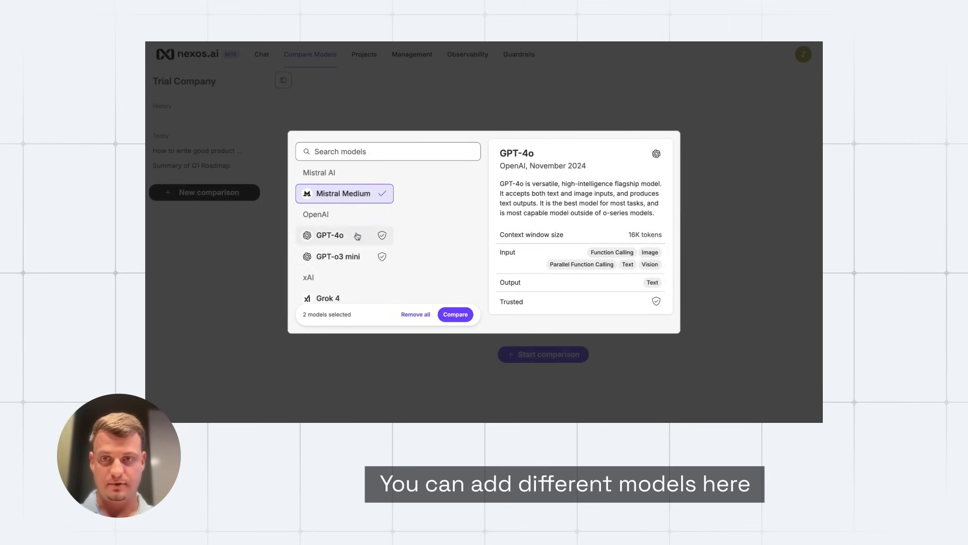
pyautogui.click(455, 315)
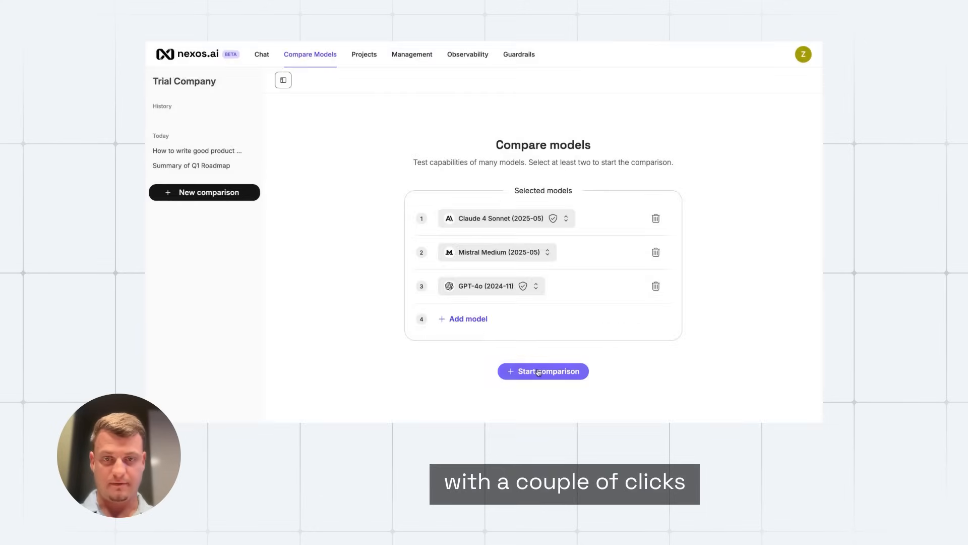
pyautogui.click(543, 372)
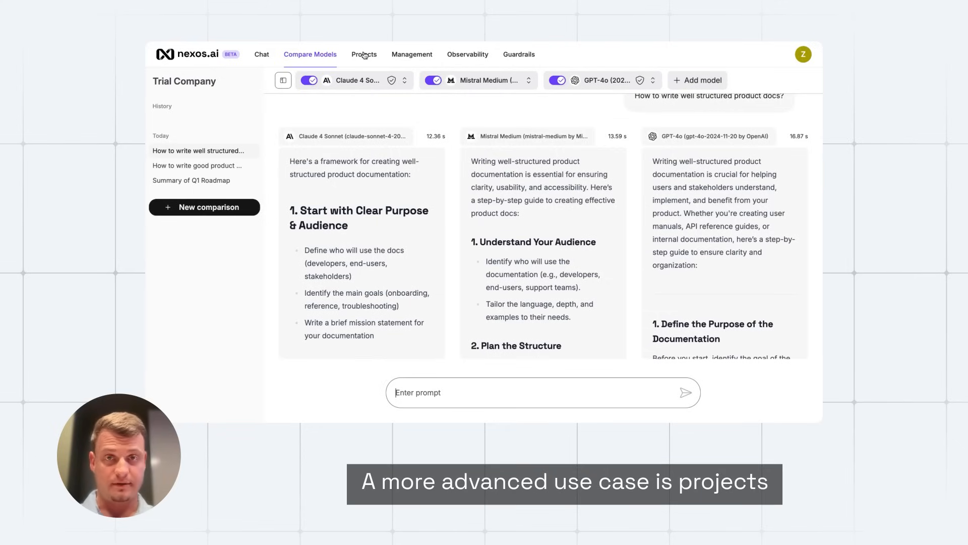
# - Ask the H2 roadmap discussion project 'How to write well structured product docs?' for Claude 4 Sonnet's answer
pyautogui.click(364, 54)
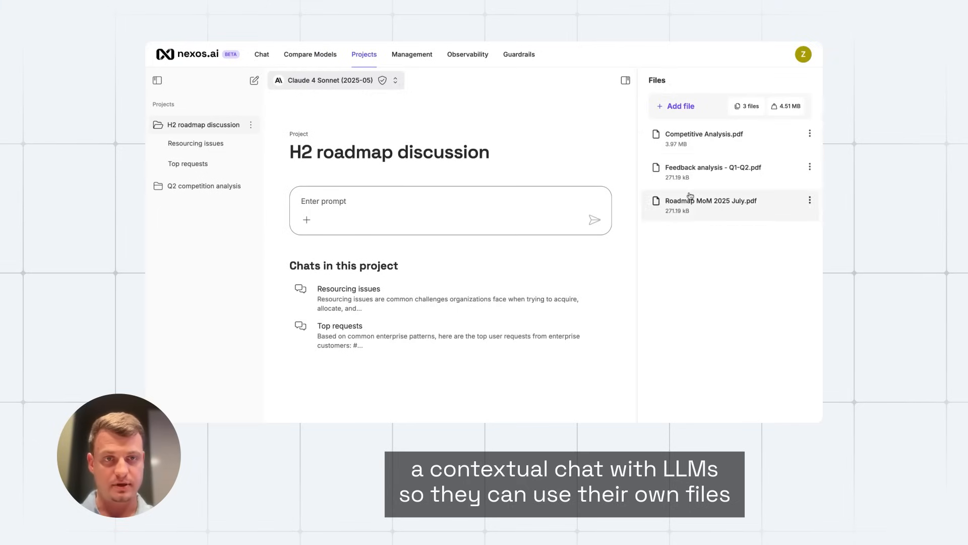
pyautogui.moveTo(577, 161)
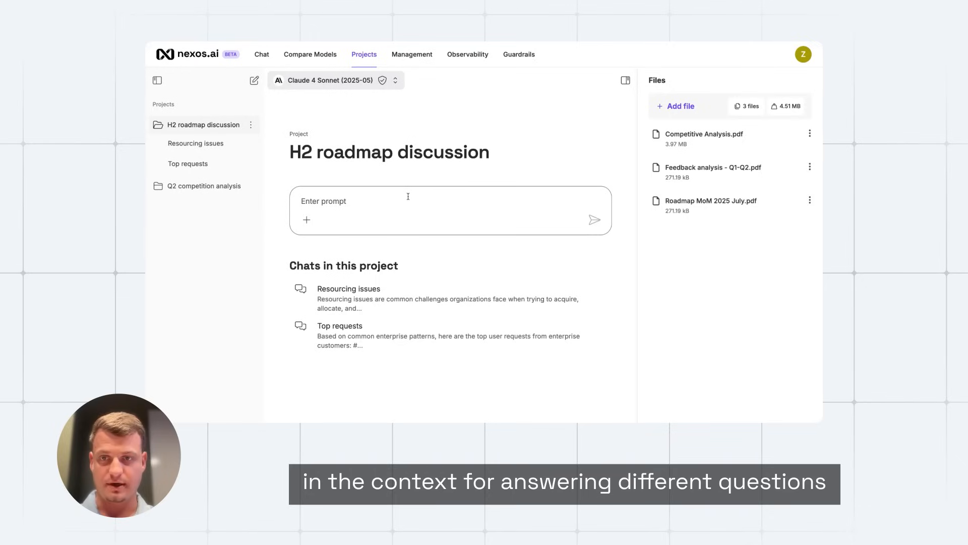
pyautogui.write('How to write well structured product docs?')
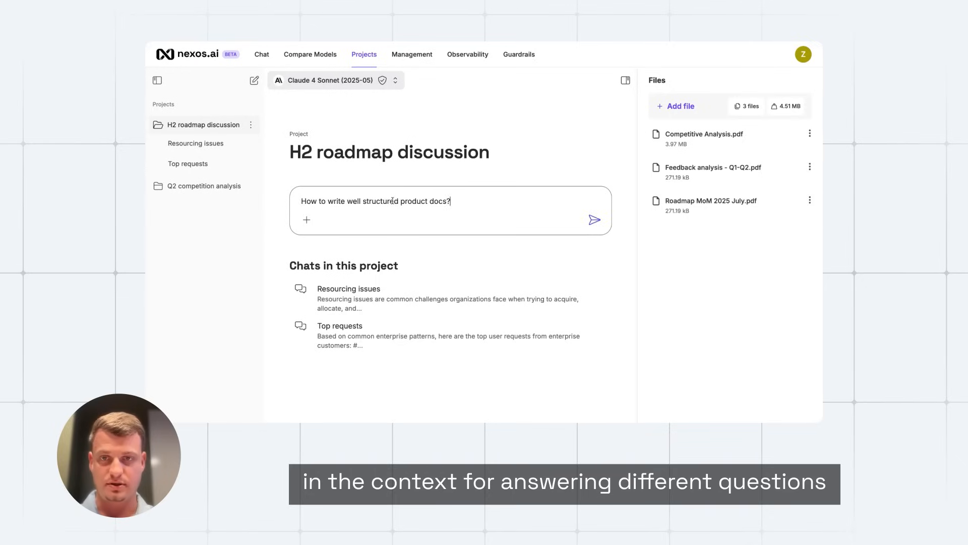
pyautogui.click(593, 219)
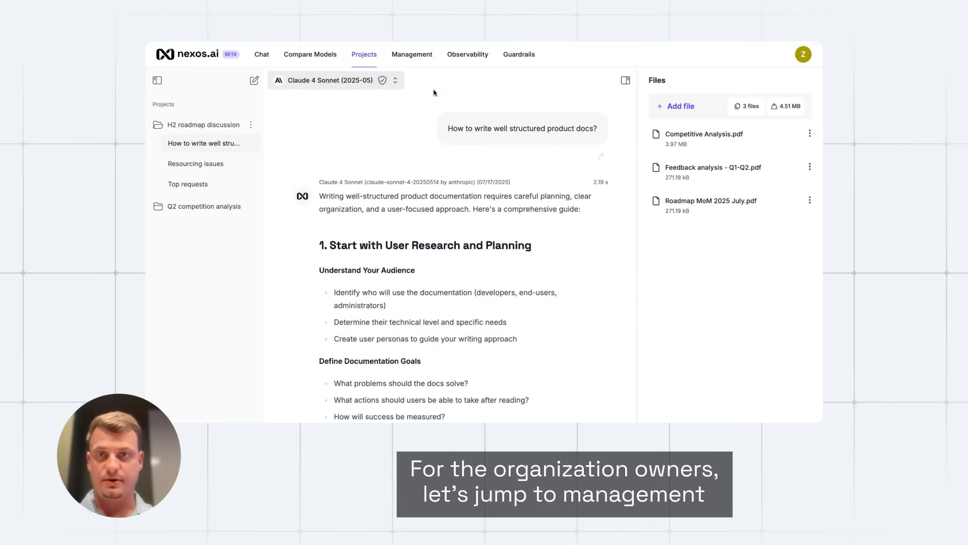
# - Leave the pending response for Management and view the Trial Company's six configured models with fallbacks
pyautogui.click(411, 54)
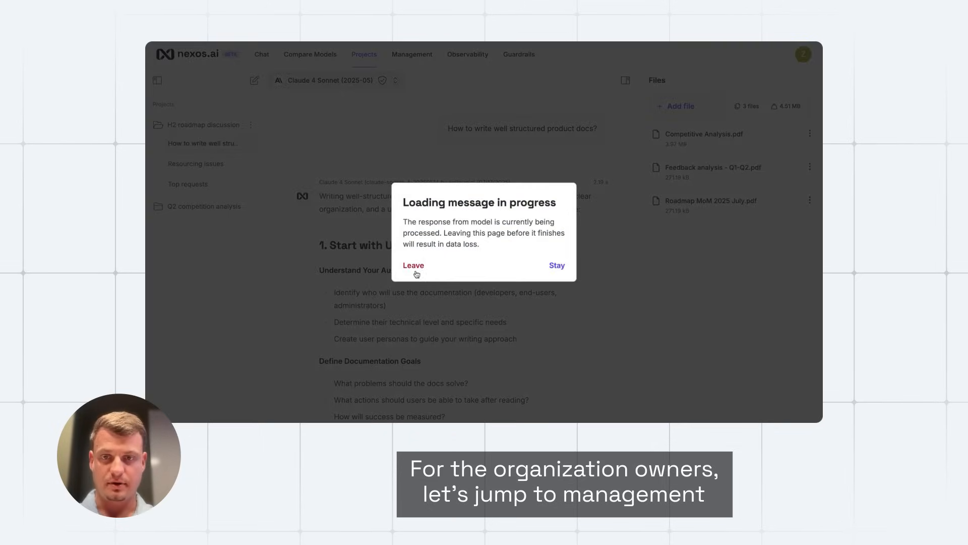
pyautogui.click(414, 265)
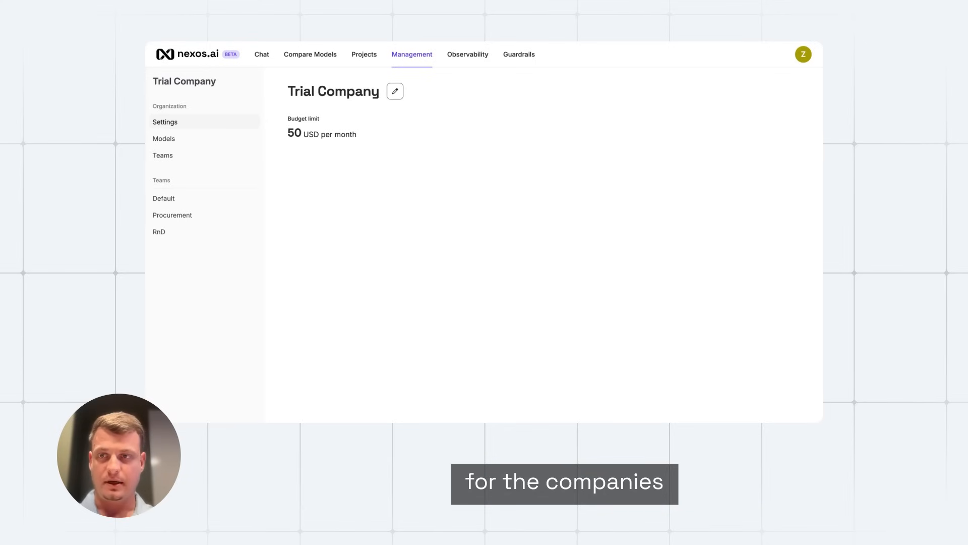
pyautogui.click(163, 138)
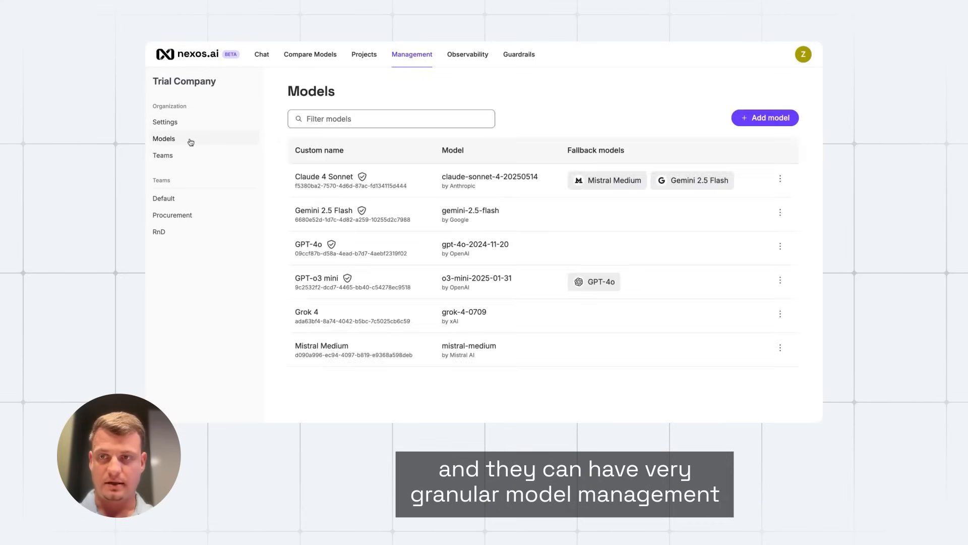
pyautogui.moveTo(449, 169)
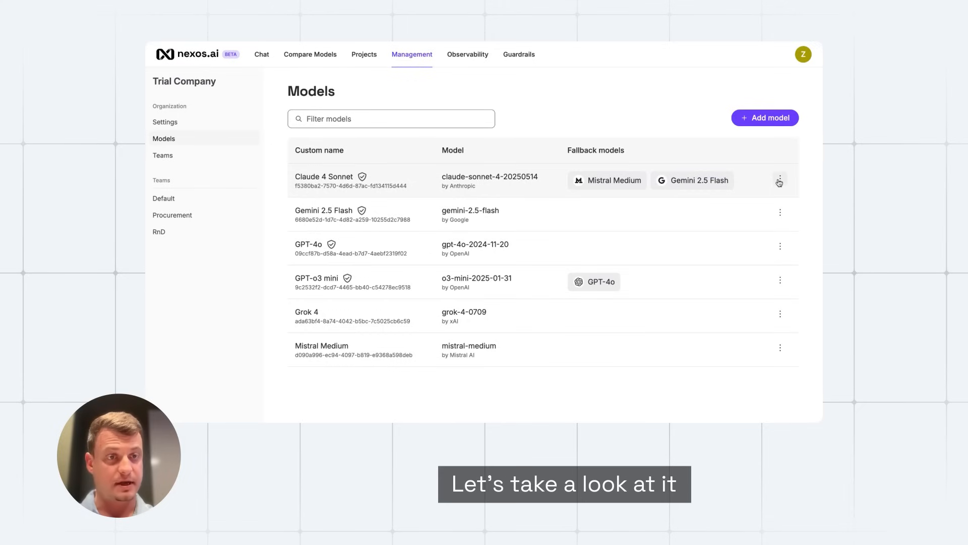
# - Update Claude 4 Sonnet with its fallbacks, the PII and Internal ID protection guardrail and the trusted badge
pyautogui.click(780, 181)
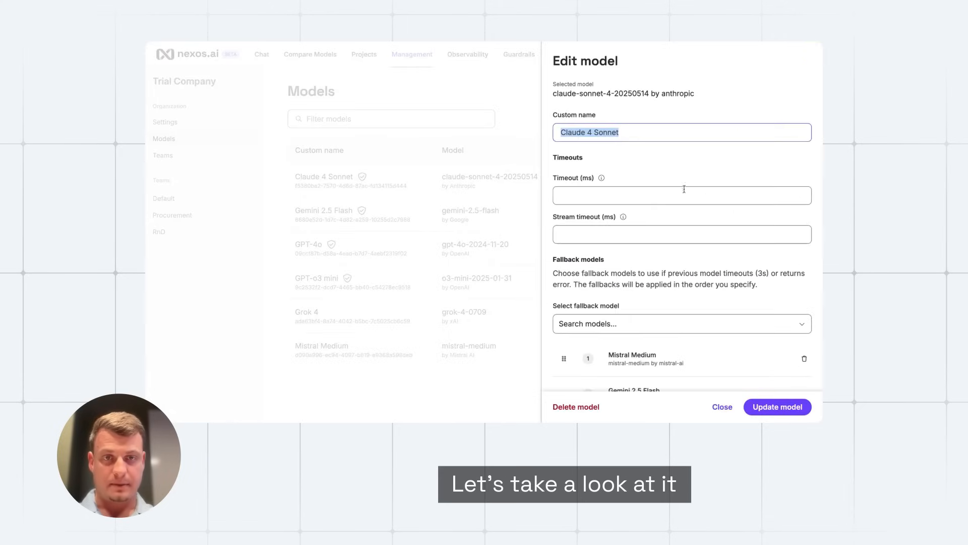
pyautogui.scroll(-3)
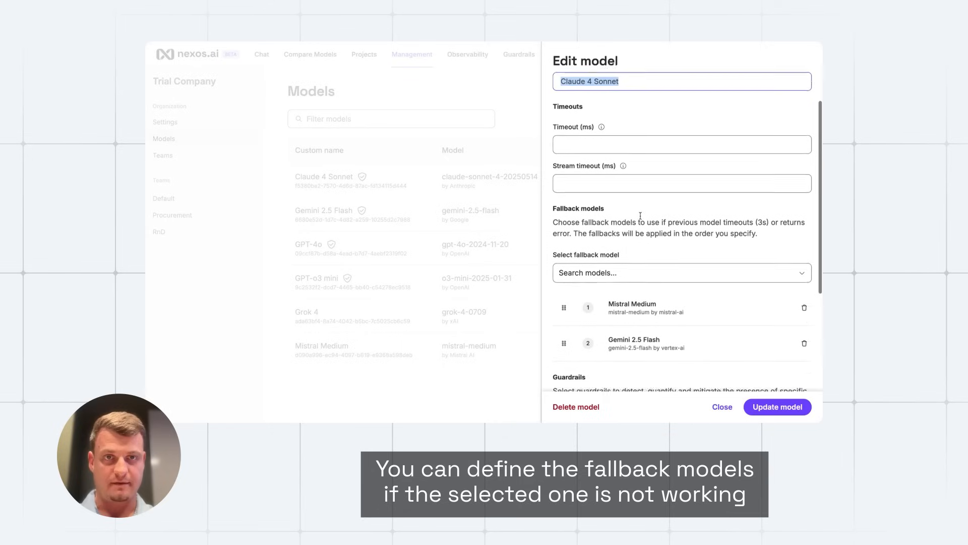
pyautogui.scroll(-3)
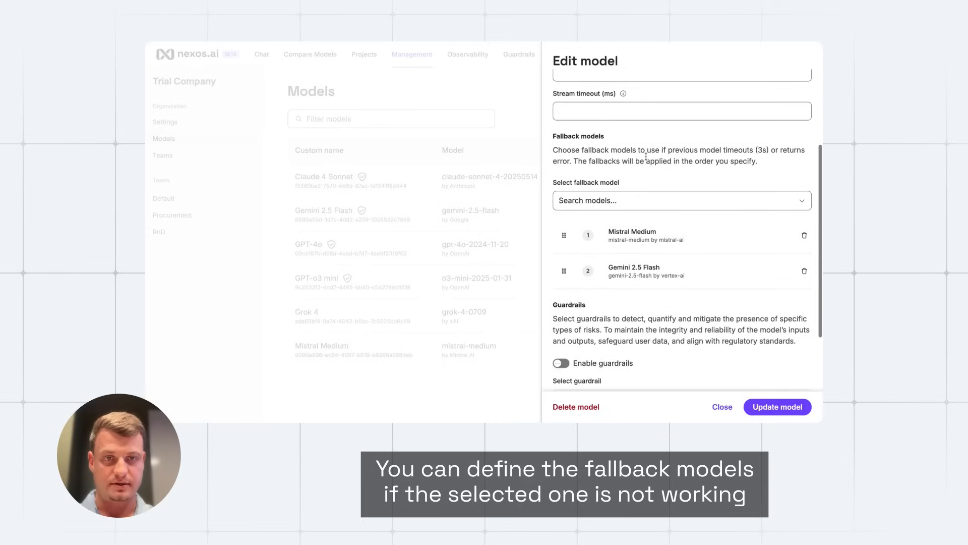
pyautogui.scroll(-3)
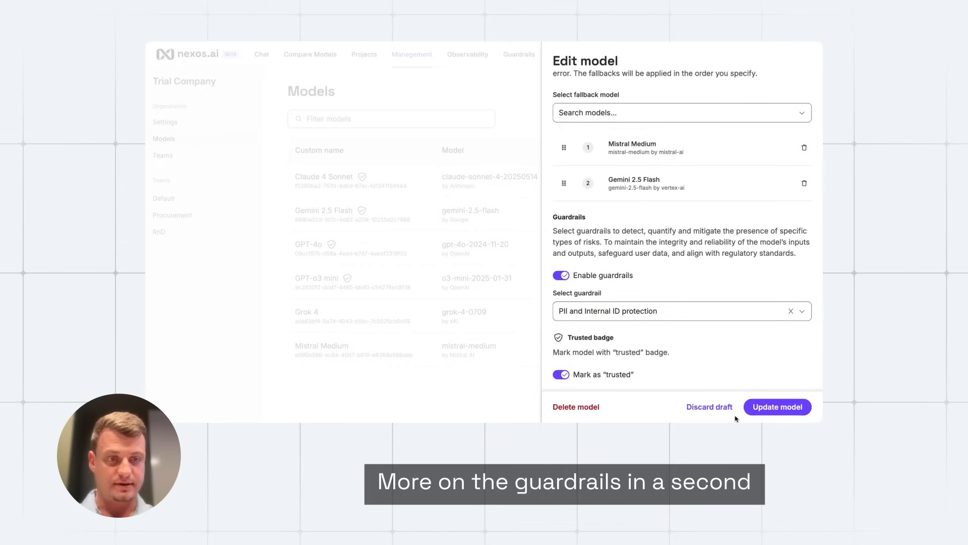
pyautogui.click(777, 406)
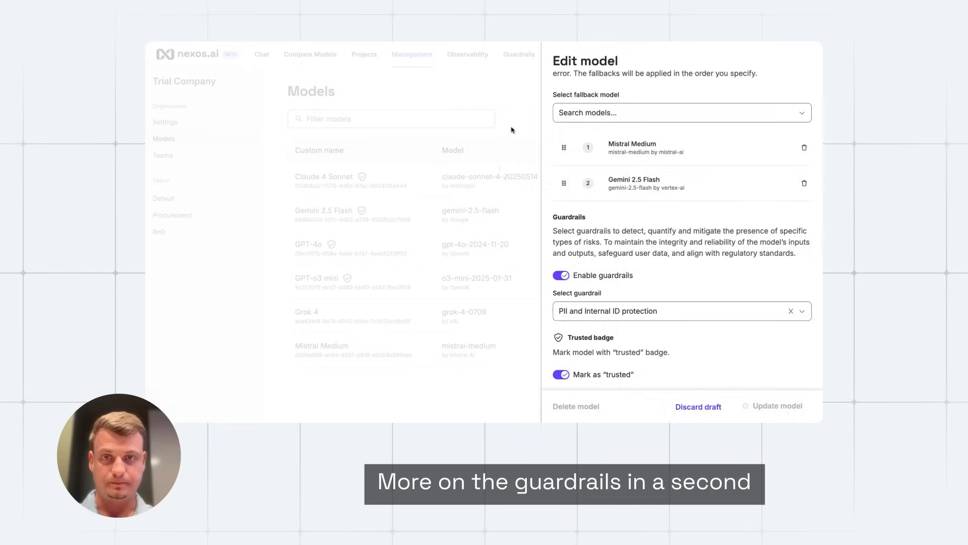
pyautogui.click(777, 406)
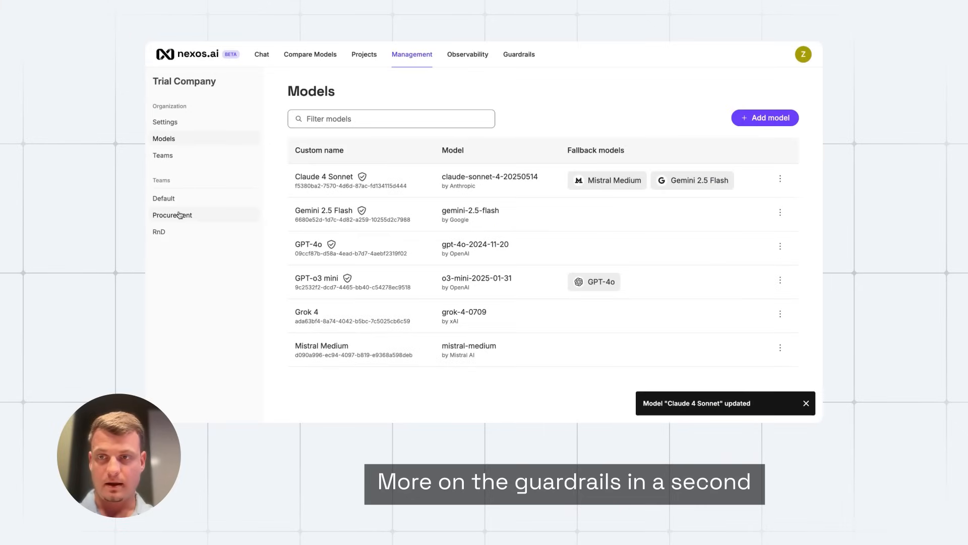
# - View the Procurement team's enabled models: Claude 4 Sonnet, Gemini 2.5 Flash and GPT-o3 mini
pyautogui.click(173, 215)
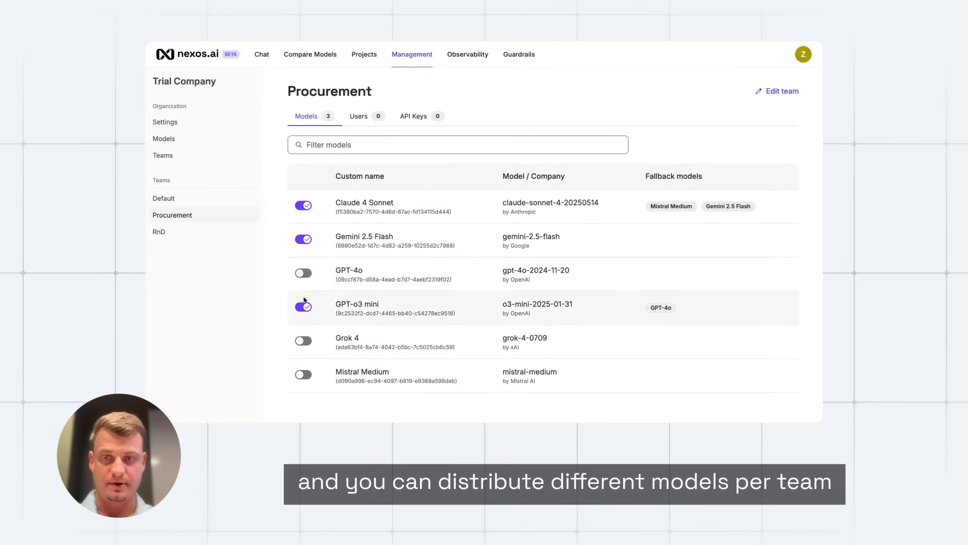
pyautogui.moveTo(344, 233)
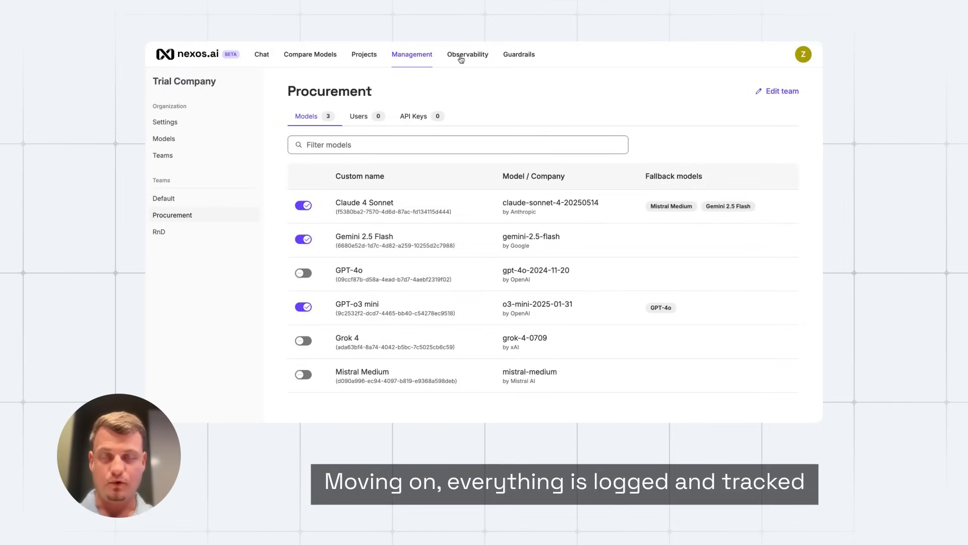
# - Review Observability usage metrics and request logs, then show the guardrails list with PII and Internal ID protection
pyautogui.click(467, 55)
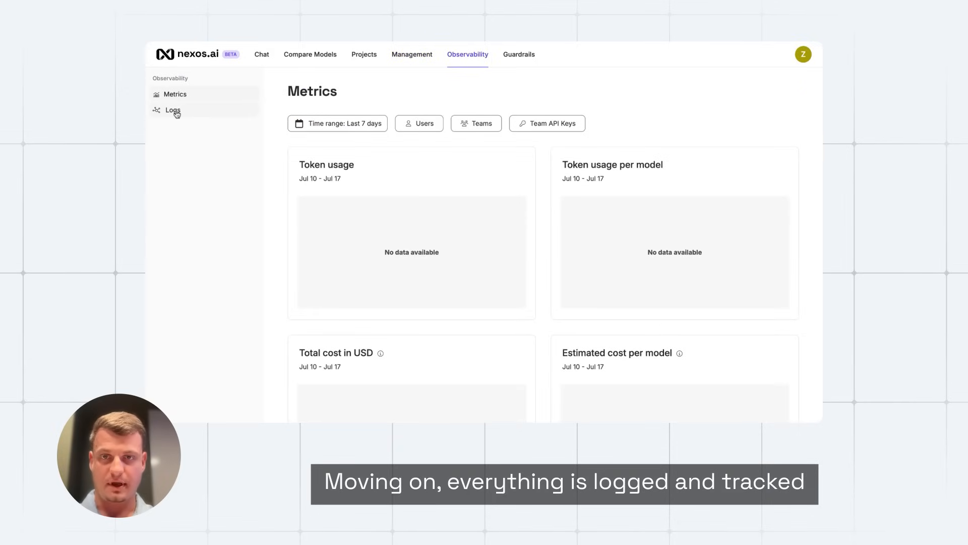
pyautogui.click(173, 110)
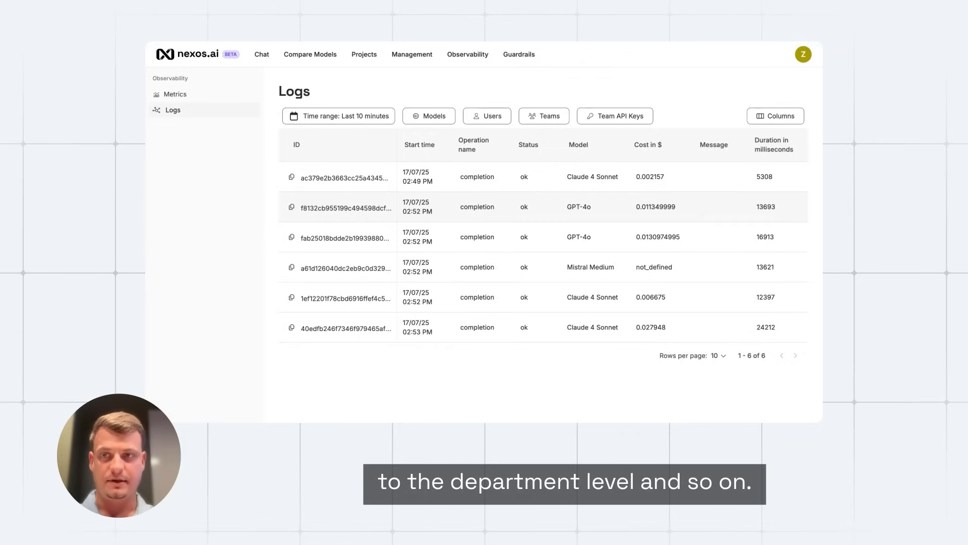
pyautogui.click(518, 54)
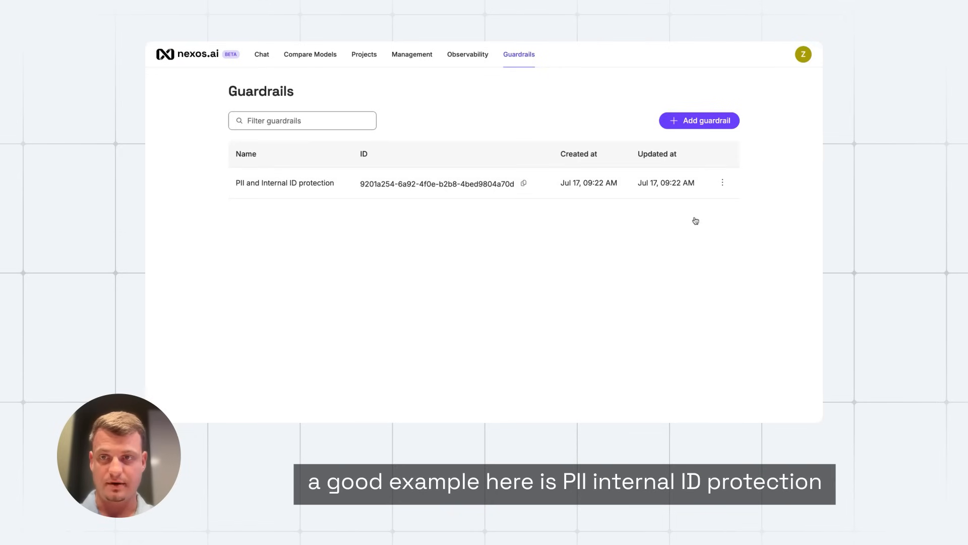
# - Inspect the PII and Internal ID protection guardrail's Regex match validator and No PII entity checklist
pyautogui.click(284, 182)
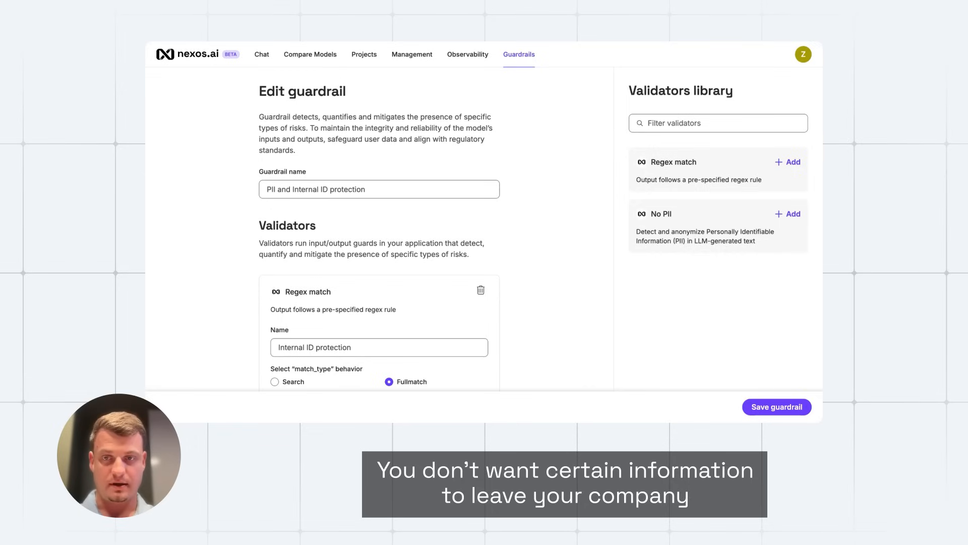
pyautogui.scroll(-3)
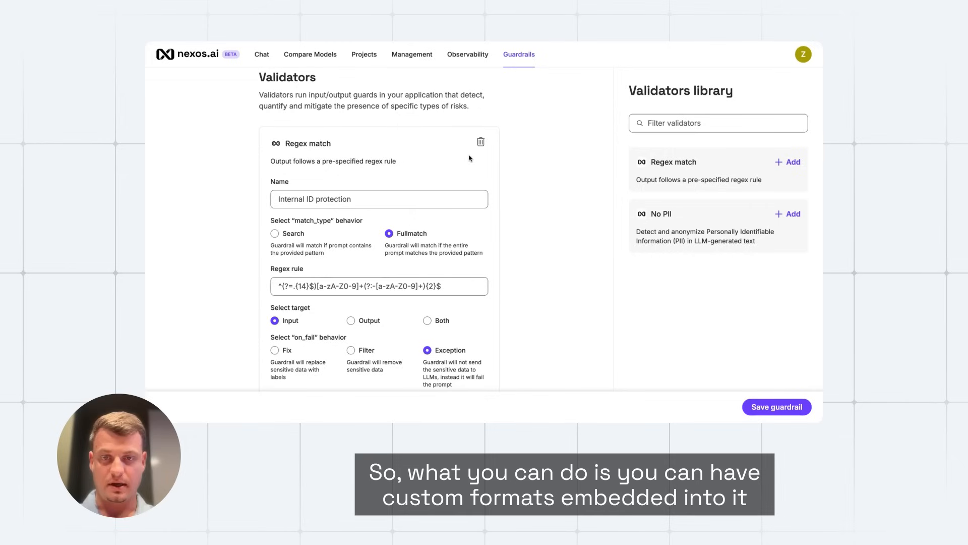
pyautogui.moveTo(522, 239)
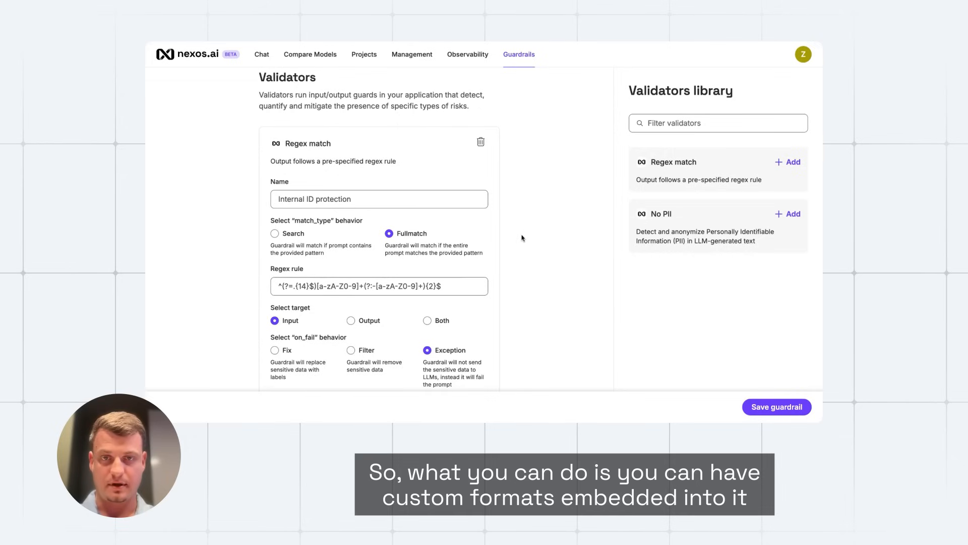
pyautogui.scroll(-3)
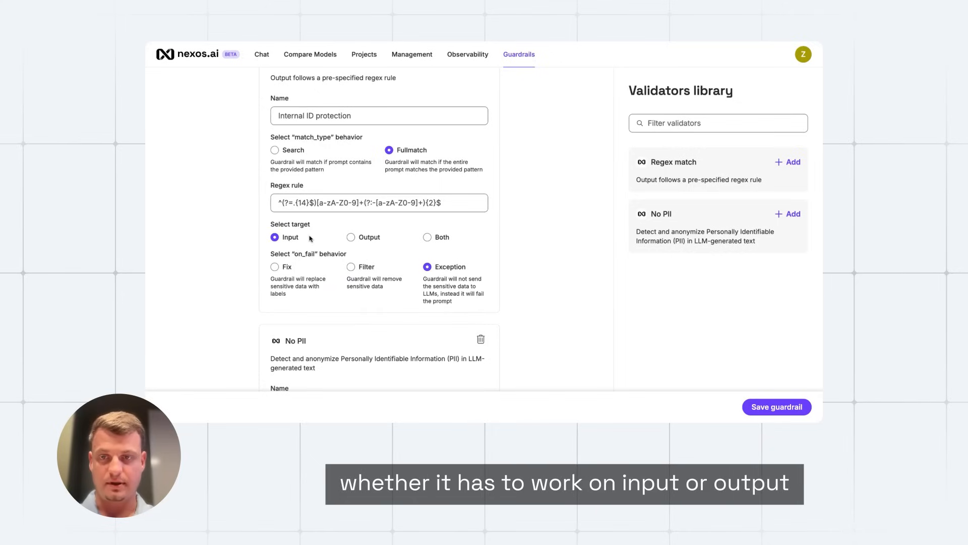
pyautogui.scroll(-3)
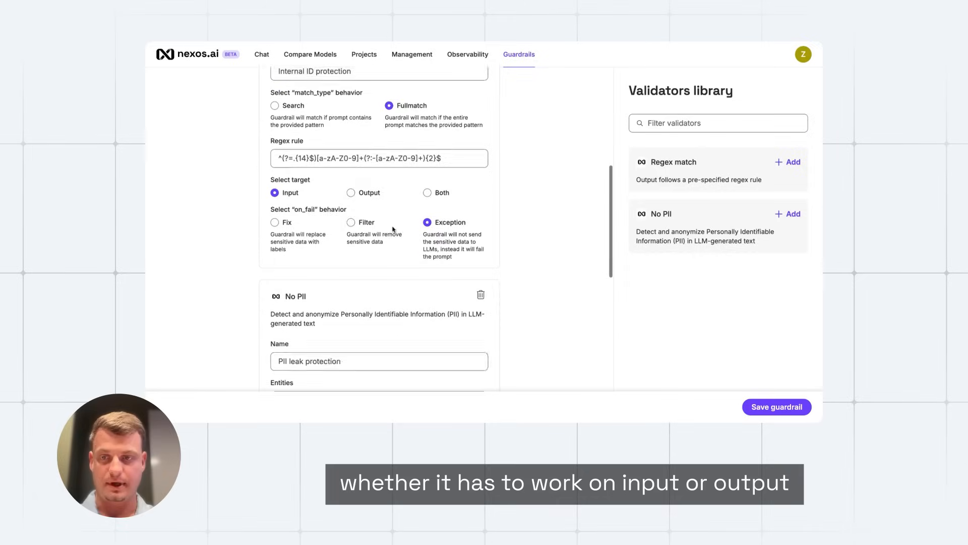
pyautogui.scroll(-3)
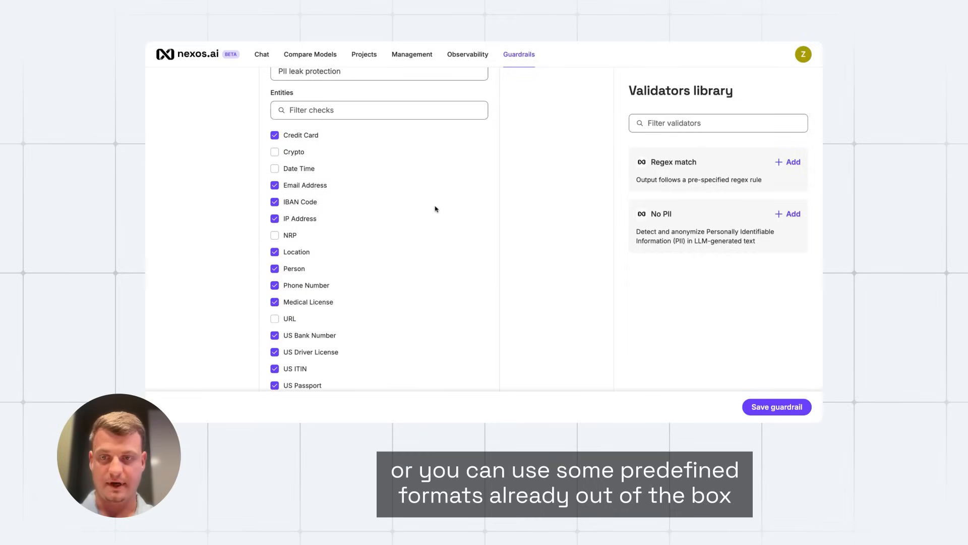
pyautogui.scroll(-3)
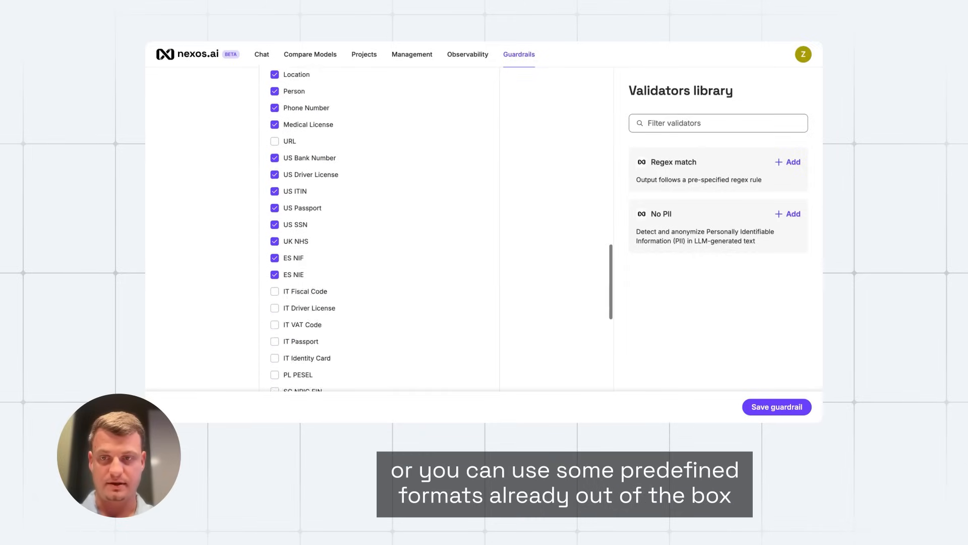